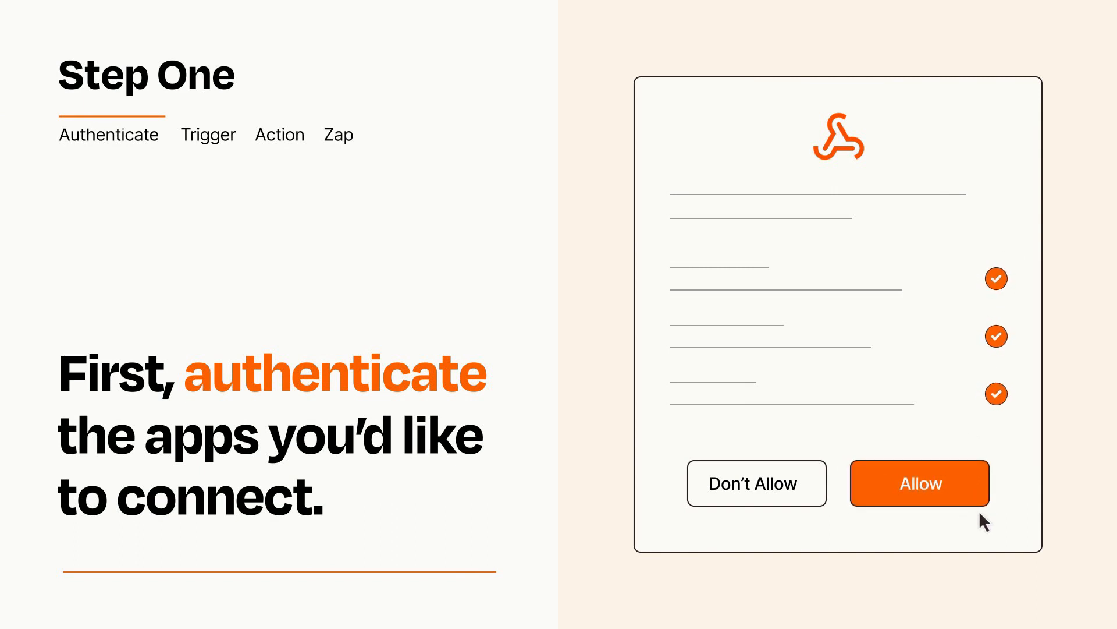
# Allow the app connection so Zapier gains access to the account.
pyautogui.click(920, 483)
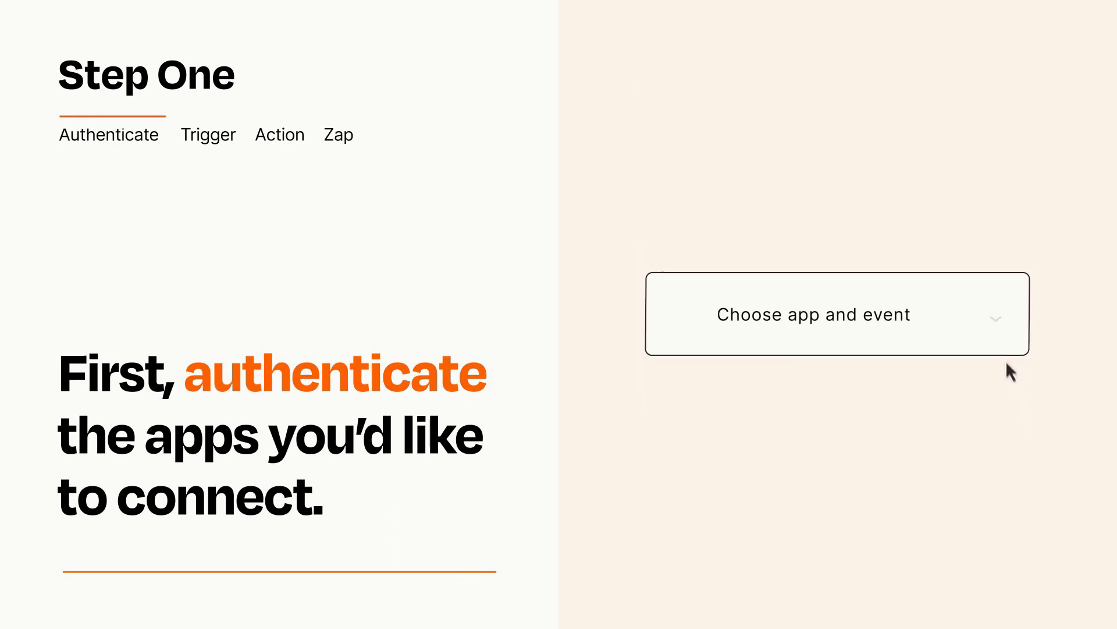
# Choose WooCommerce Order from the app-and-event list as the Zap's trigger.
pyautogui.click(835, 313)
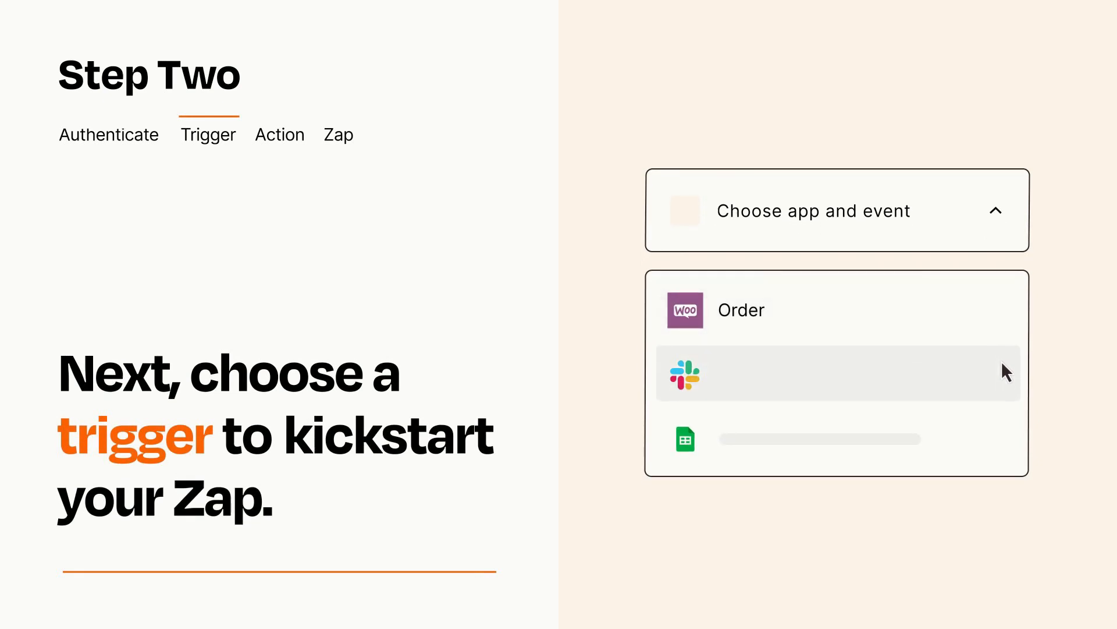
pyautogui.moveTo(1005, 444)
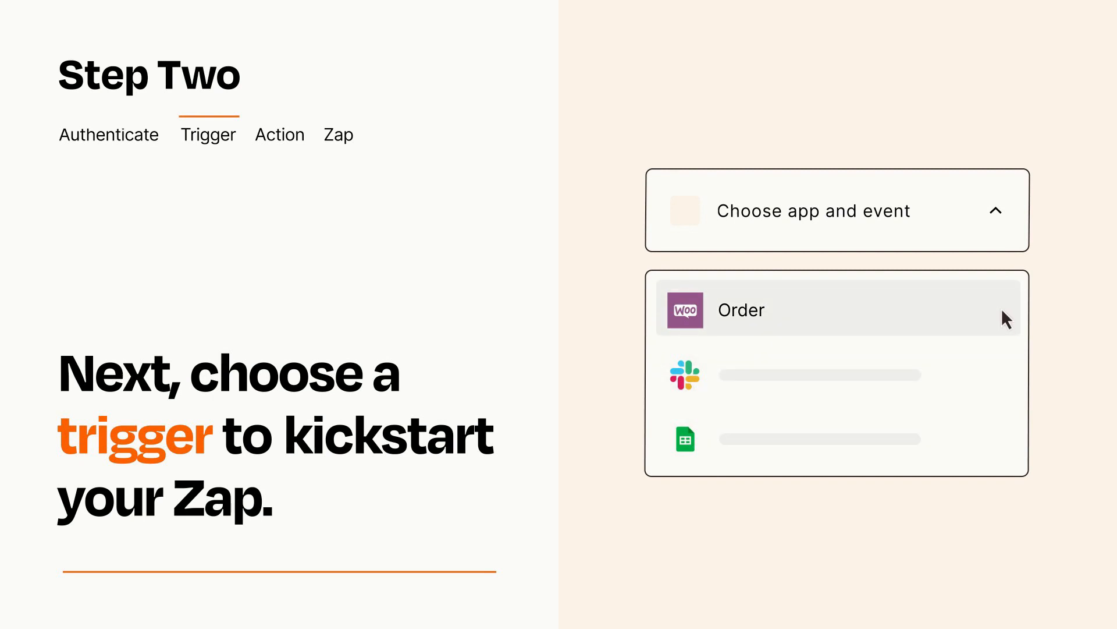
pyautogui.moveTo(1006, 324)
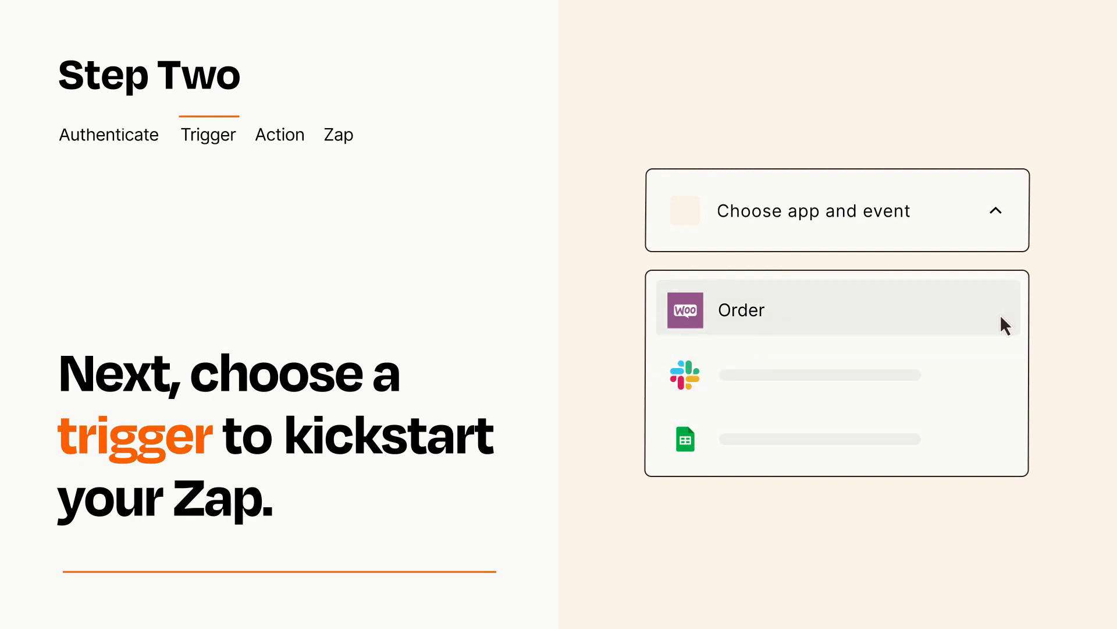
pyautogui.click(741, 310)
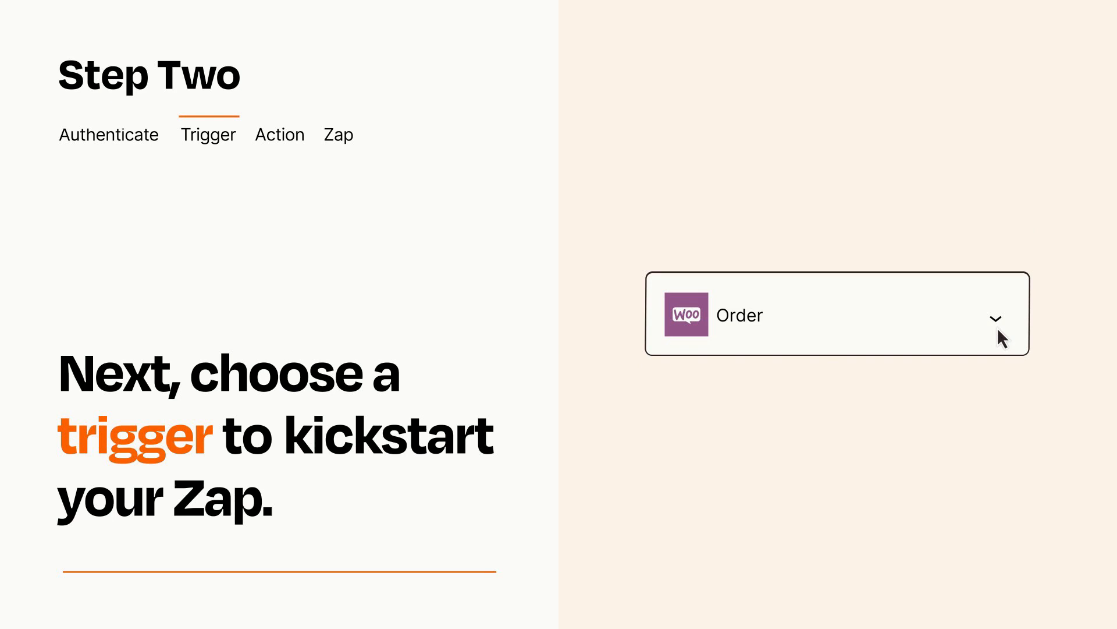
pyautogui.moveTo(1012, 334)
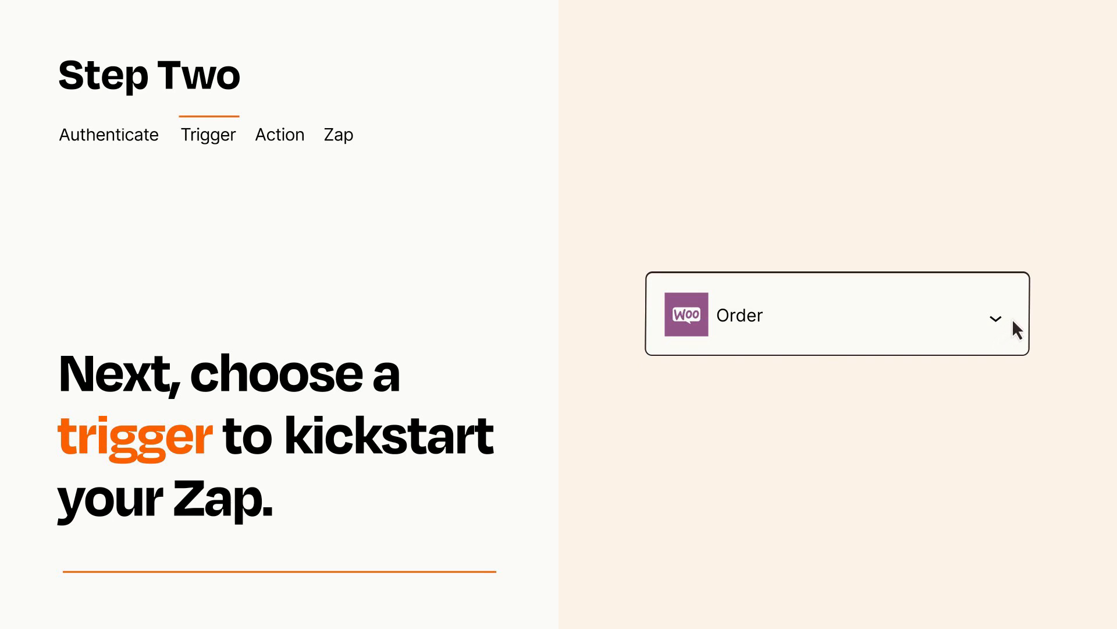
pyautogui.moveTo(1011, 321)
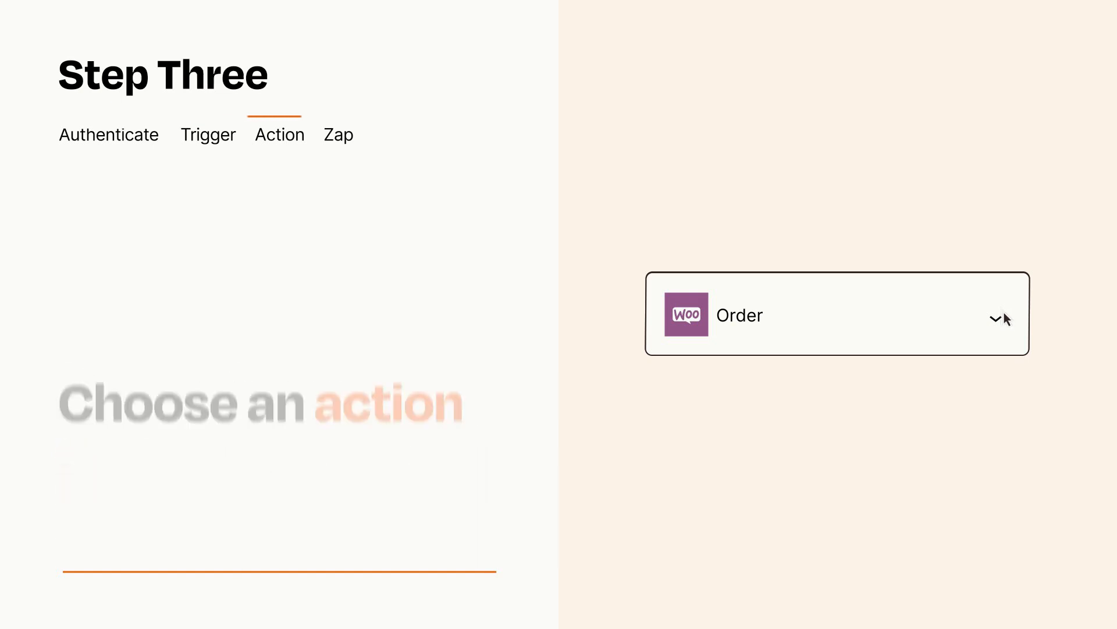
# Add an action step after the trigger and set it to the webhook POST event.
pyautogui.click(998, 316)
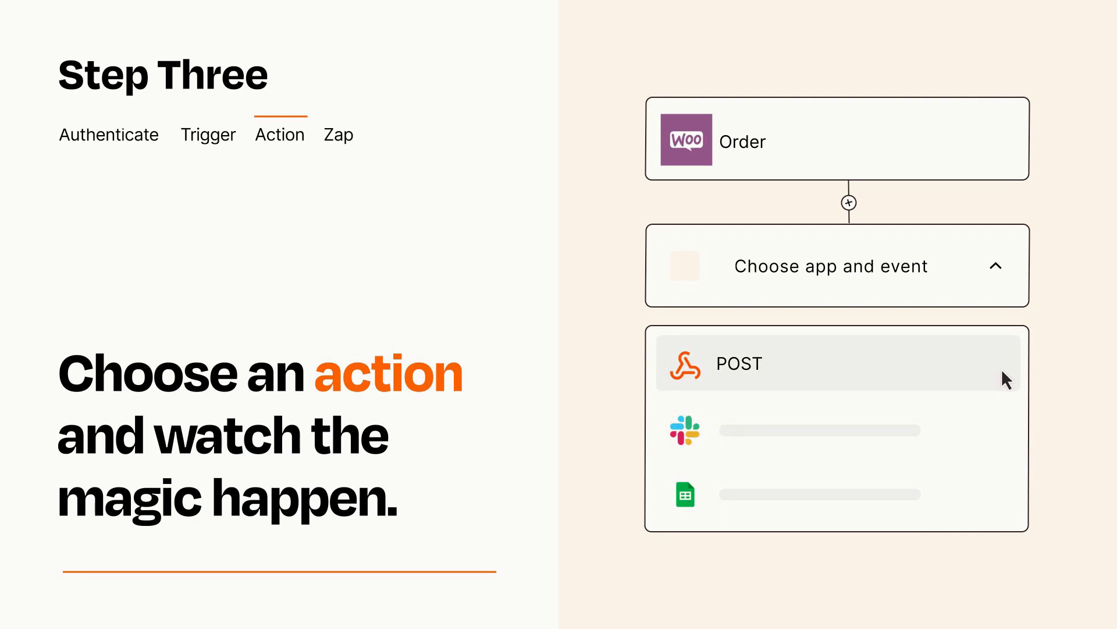
pyautogui.click(741, 363)
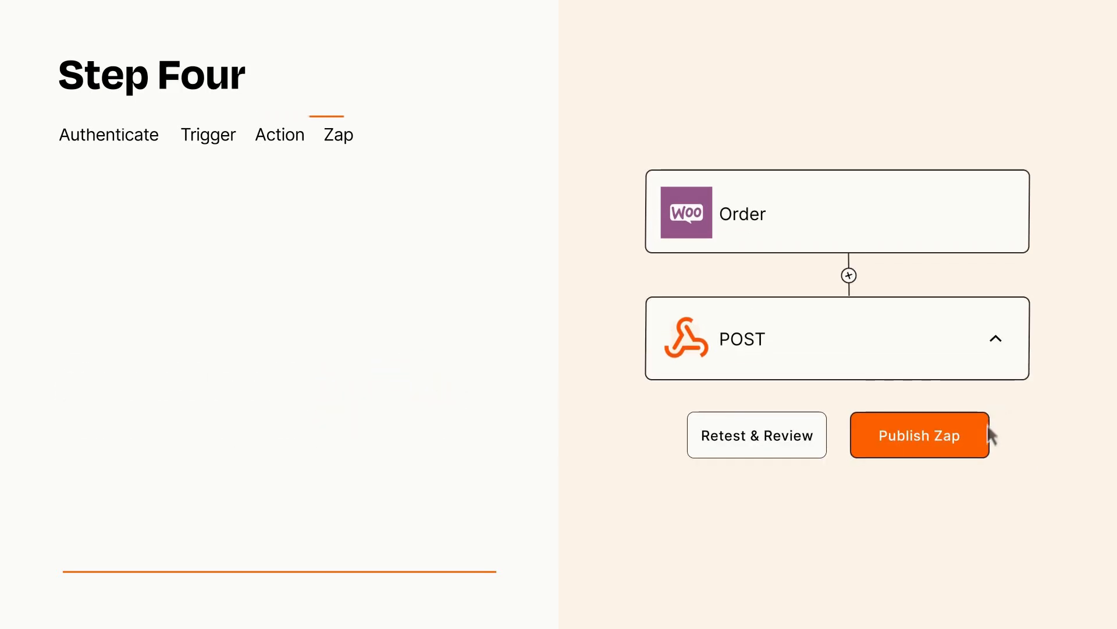
# Publish the finished Order-to-POST Zap and turn it on.
pyautogui.click(918, 434)
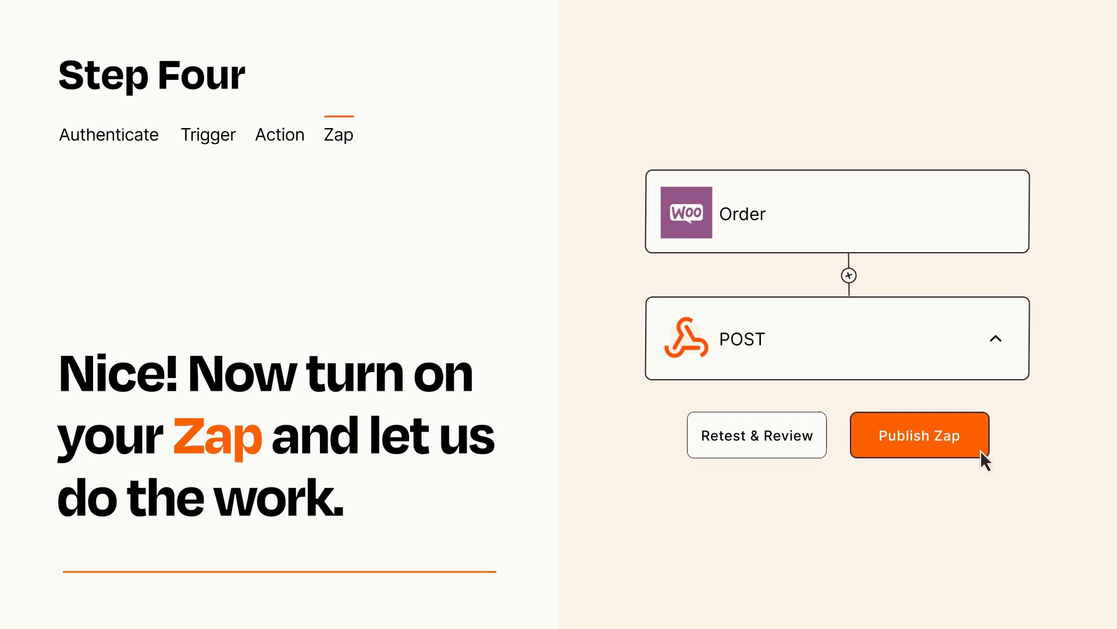
pyautogui.click(918, 434)
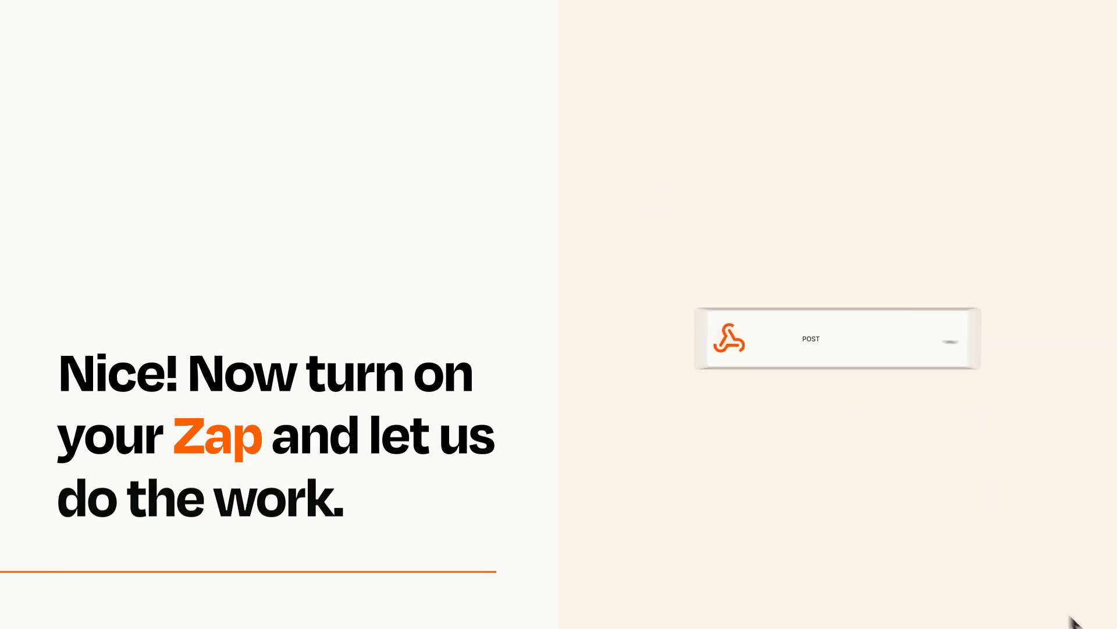